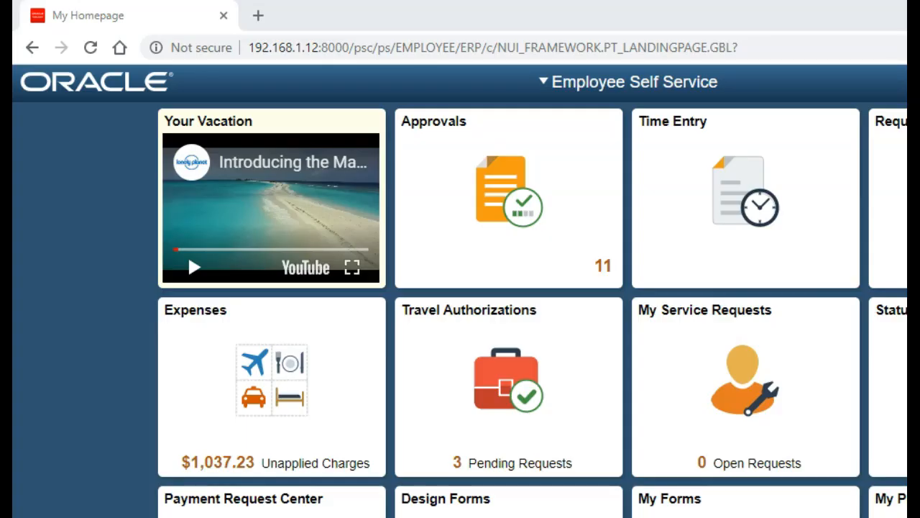
Play the Your Vacation video, then bring up the YouTube Data API overview page
click(192, 266)
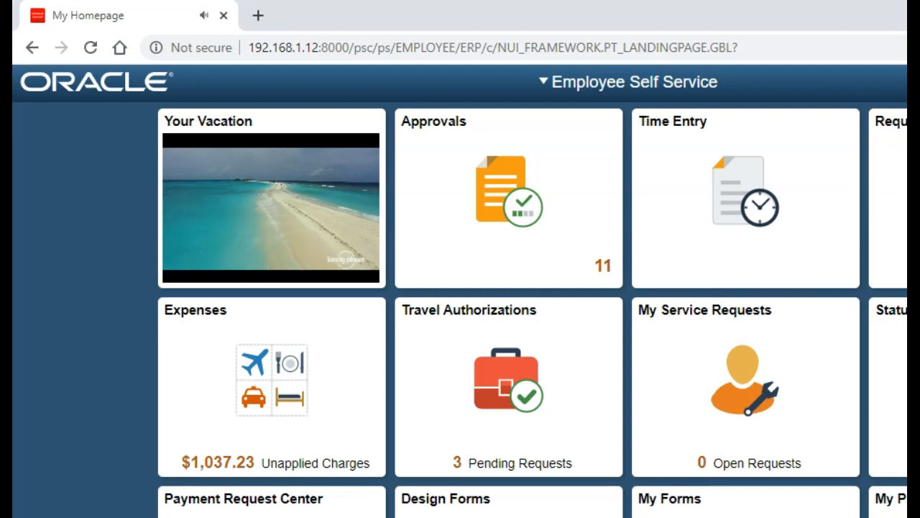
click(270, 208)
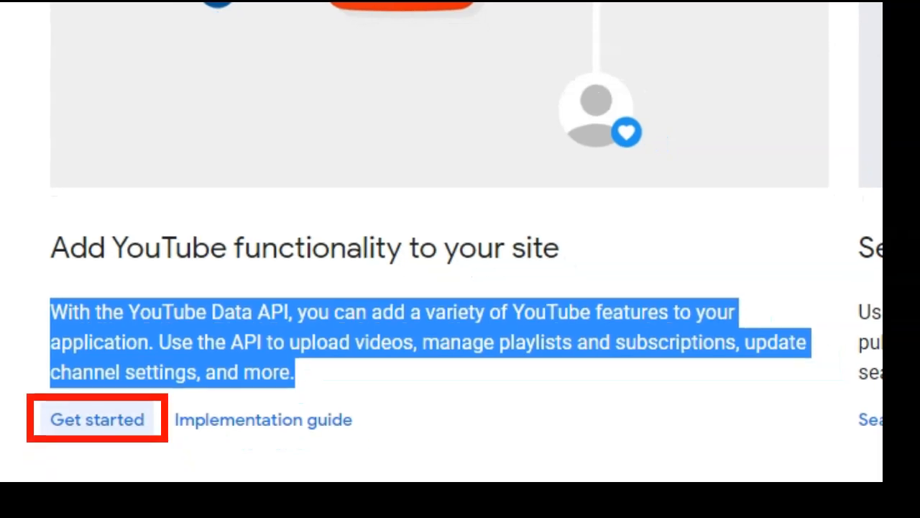
click(97, 420)
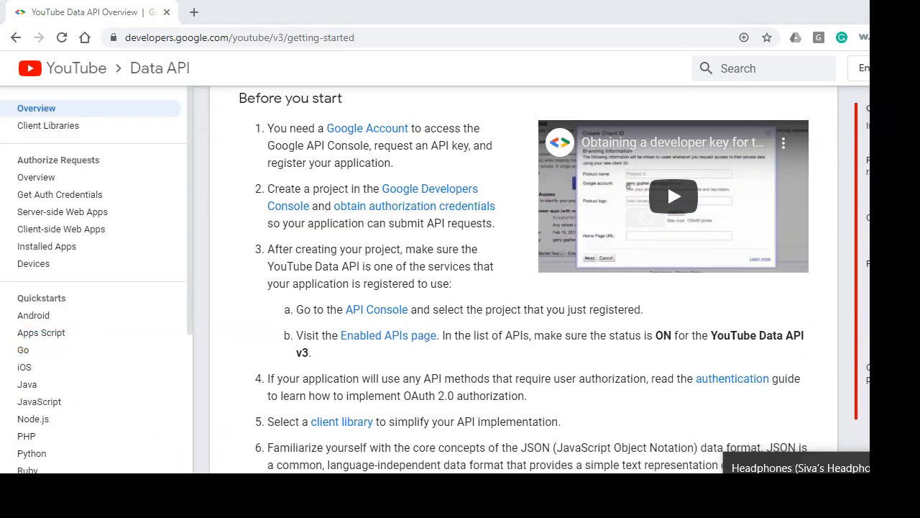
scroll(up, 3)
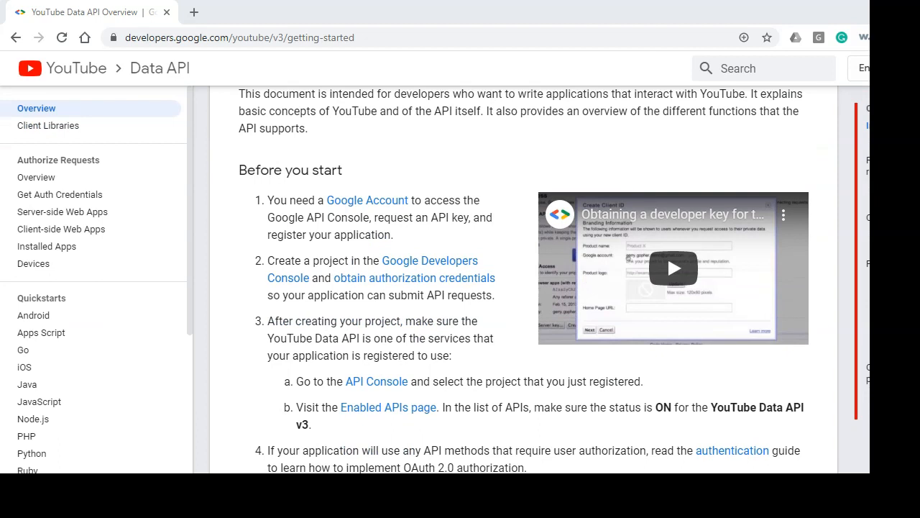
drag(268, 200, 445, 452)
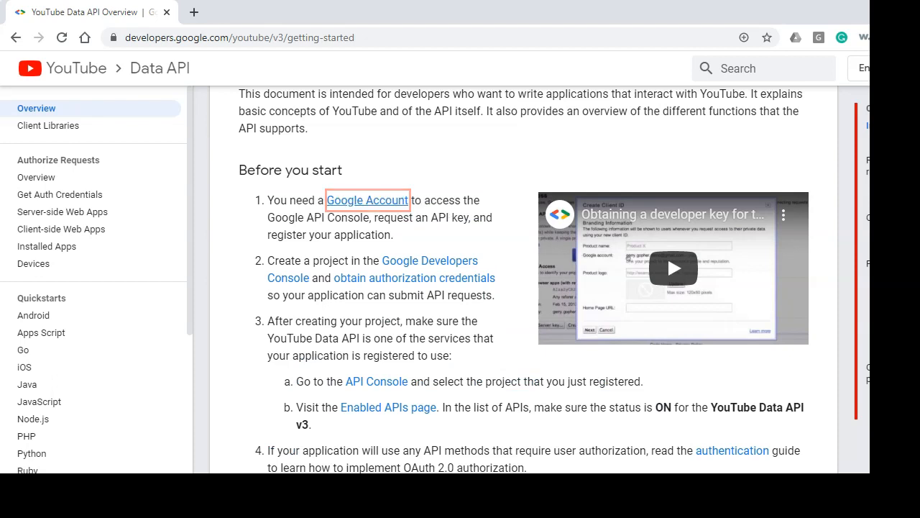
click(673, 268)
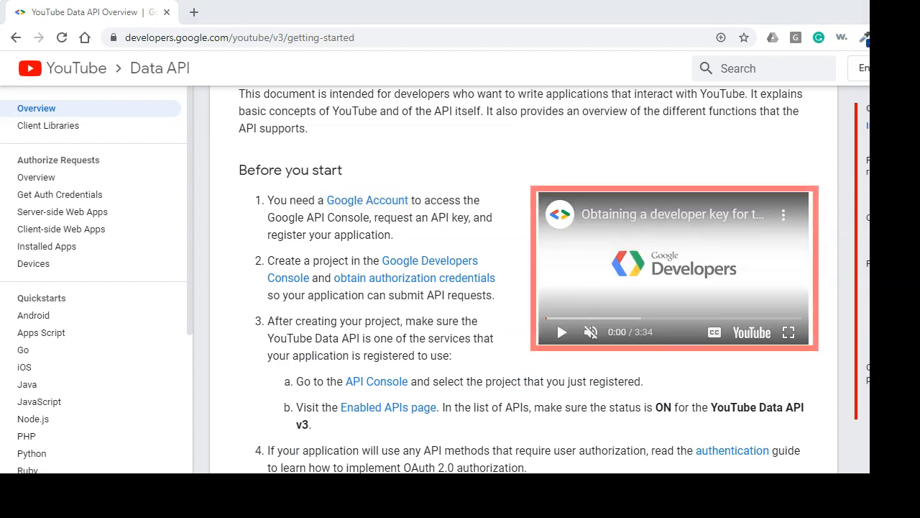
click(561, 331)
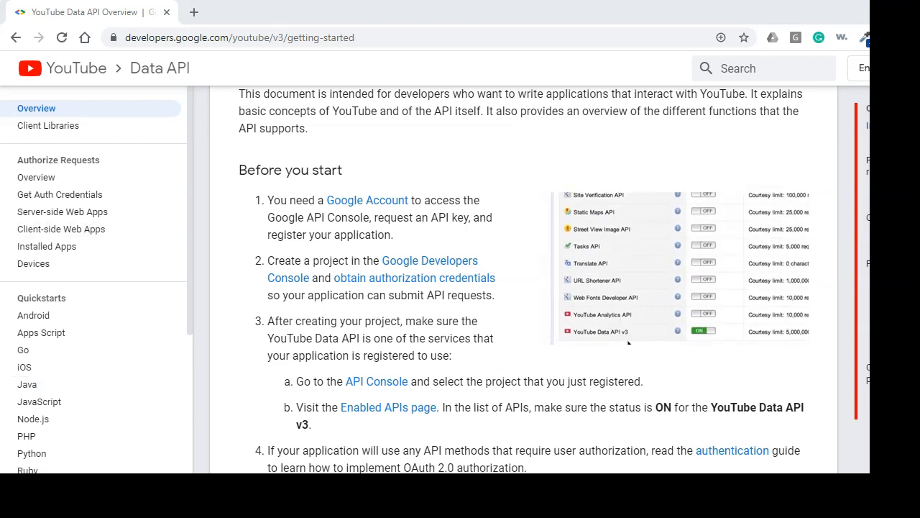
mouse_move(705, 339)
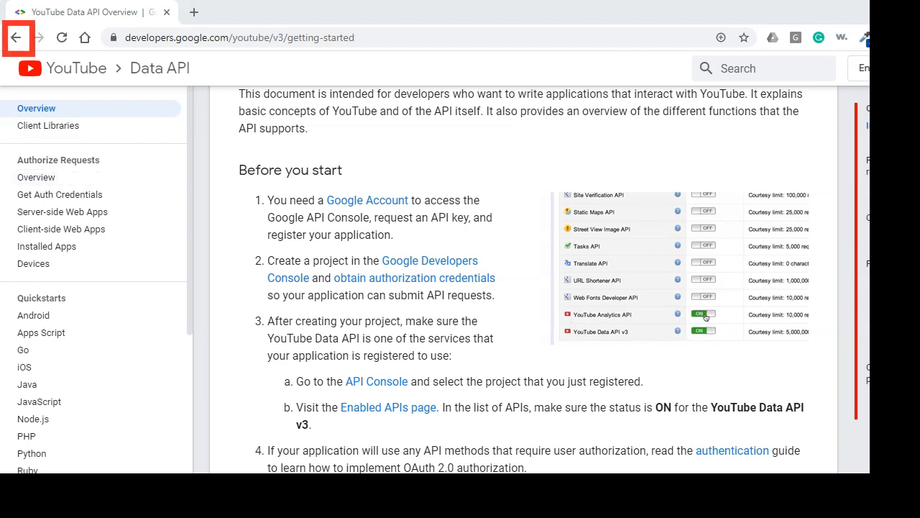
click(17, 38)
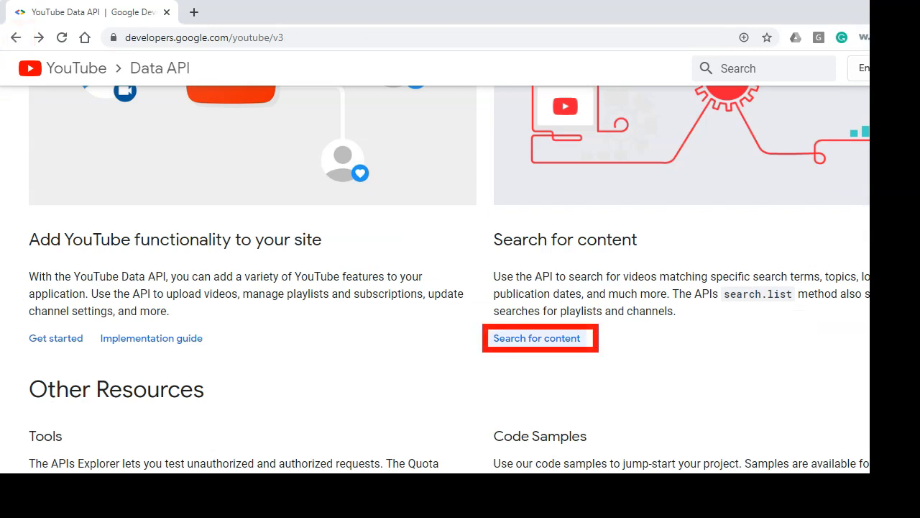
View the search method's reference and reveal its sample cURL request in the Try this API panel
click(538, 338)
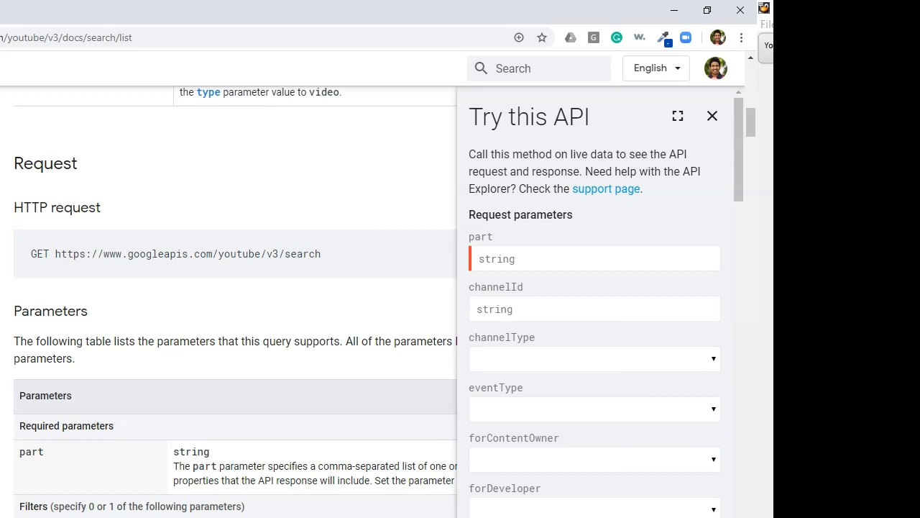
double_click(581, 115)
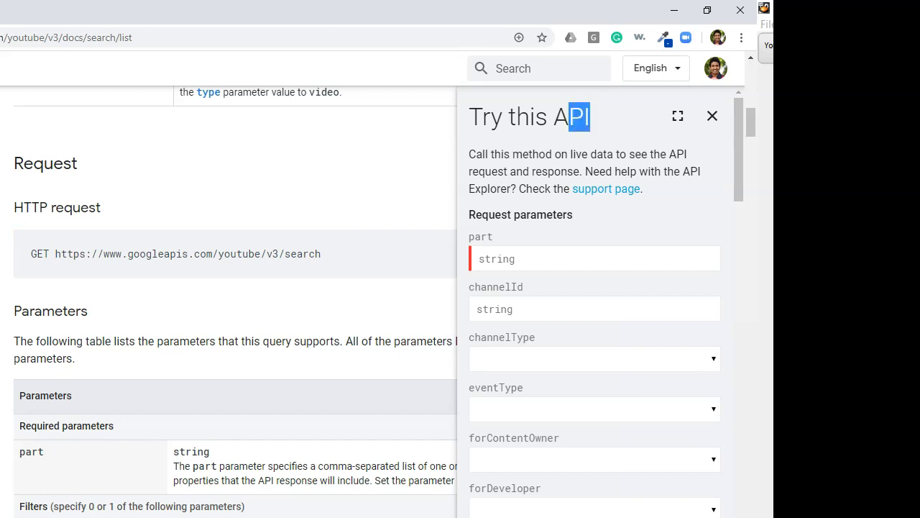
triple_click(529, 116)
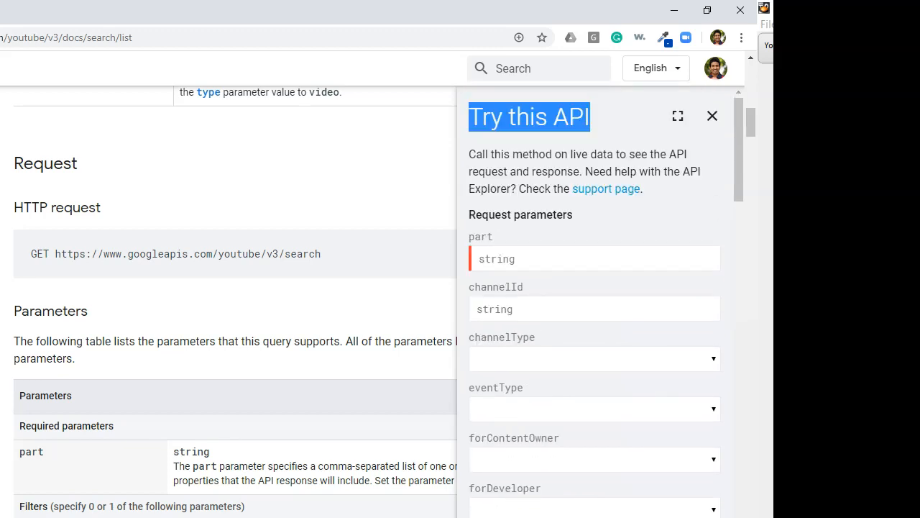
scroll(down, 3)
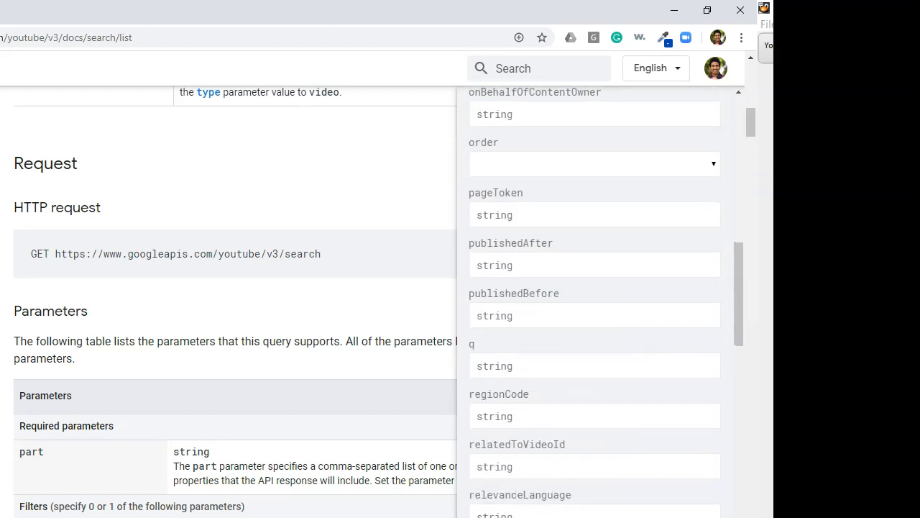
scroll(down, 3)
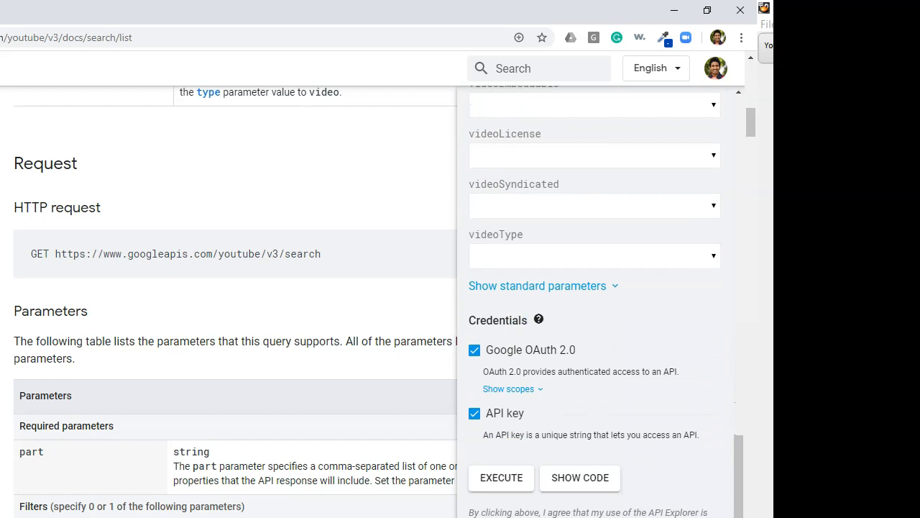
click(475, 349)
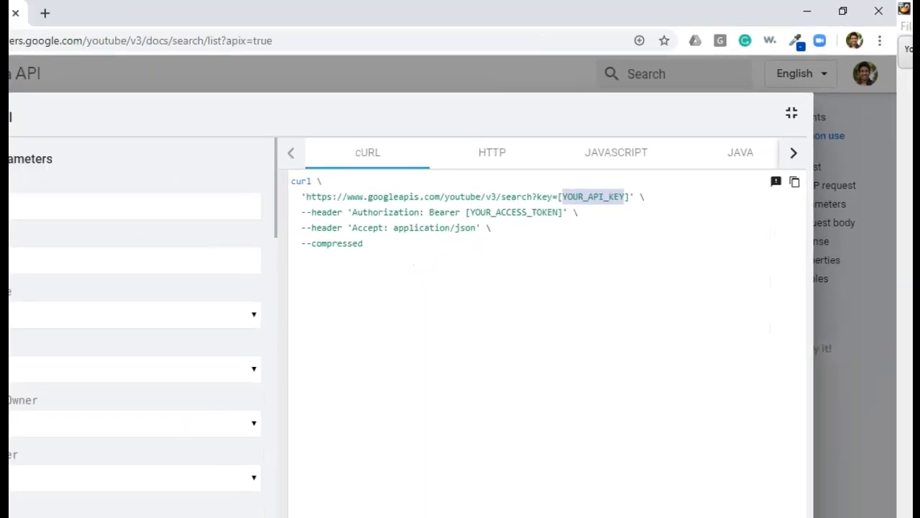
Leave the code view and return to the PeopleSoft sign-in page
click(170, 291)
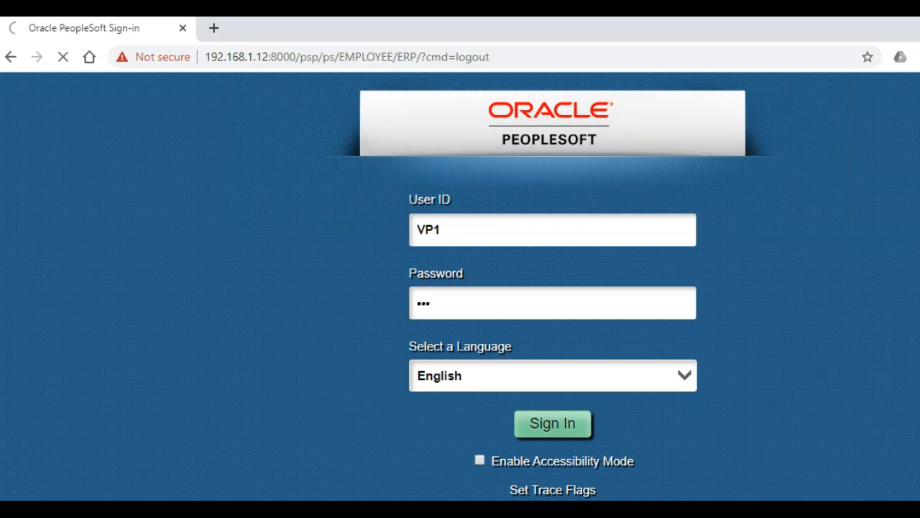
Sign in to PeopleSoft and navigate to the Nodes setup page
click(552, 423)
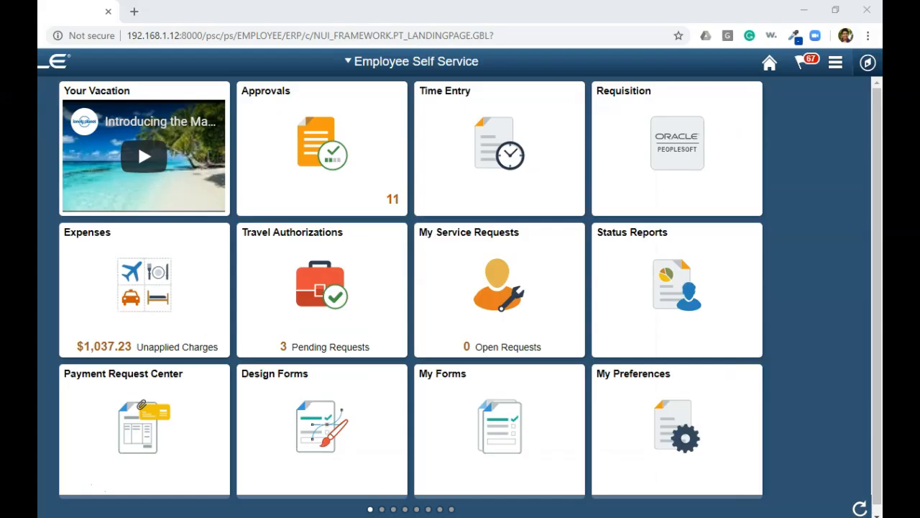
click(836, 62)
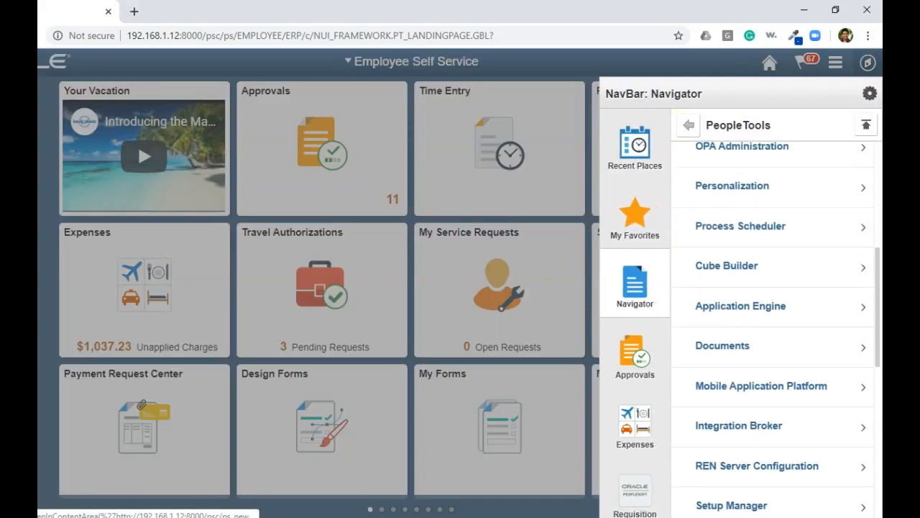
scroll(down, 3)
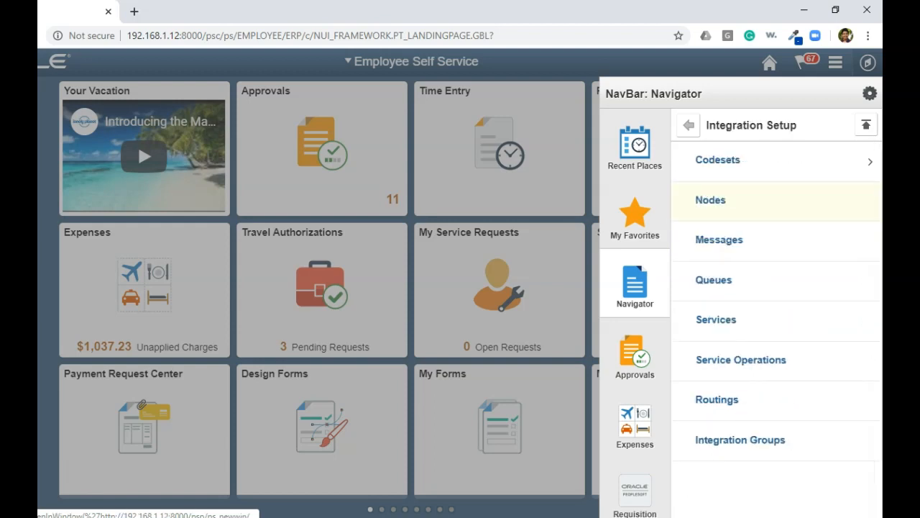
click(710, 200)
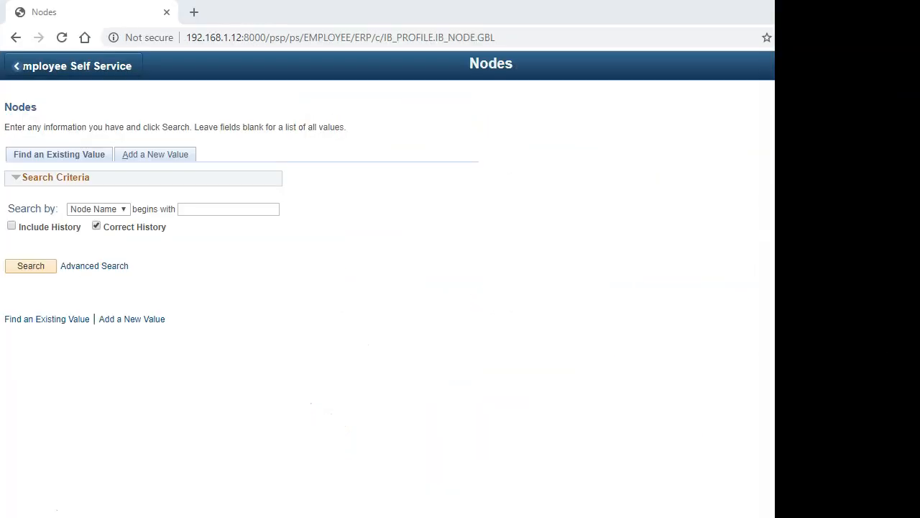
Add a new node named YTDEMO, bringing up its node definition form
click(156, 154)
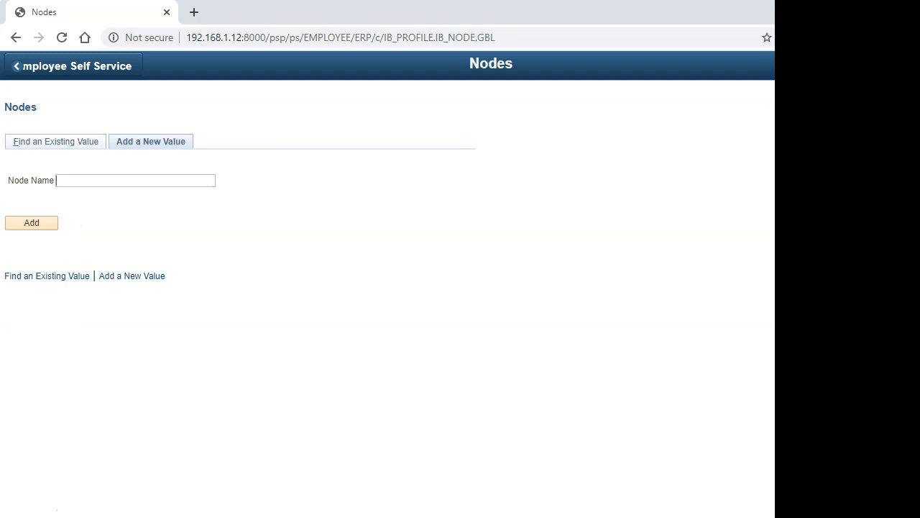
text(YT)
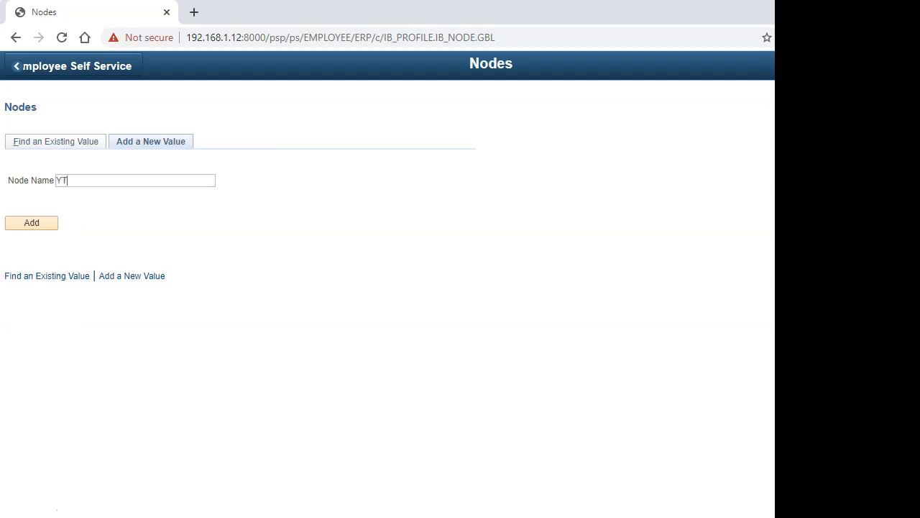
text(D)
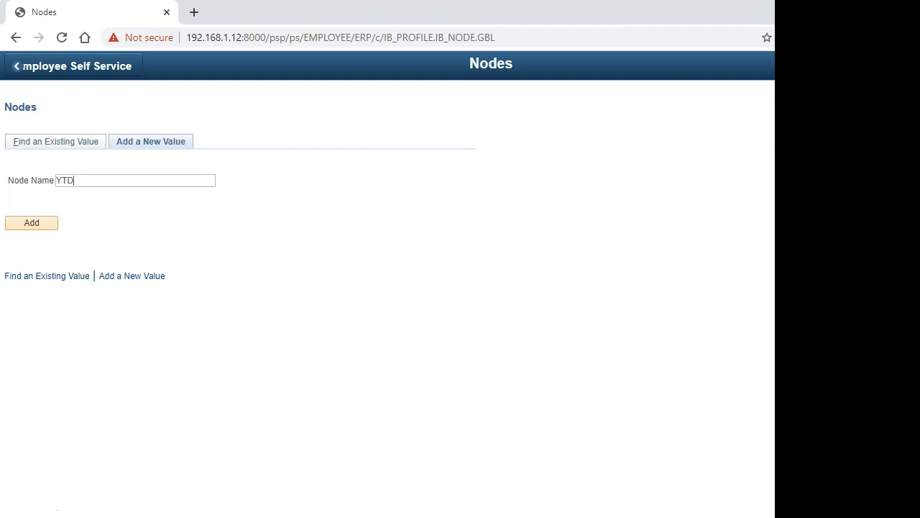
click(32, 221)
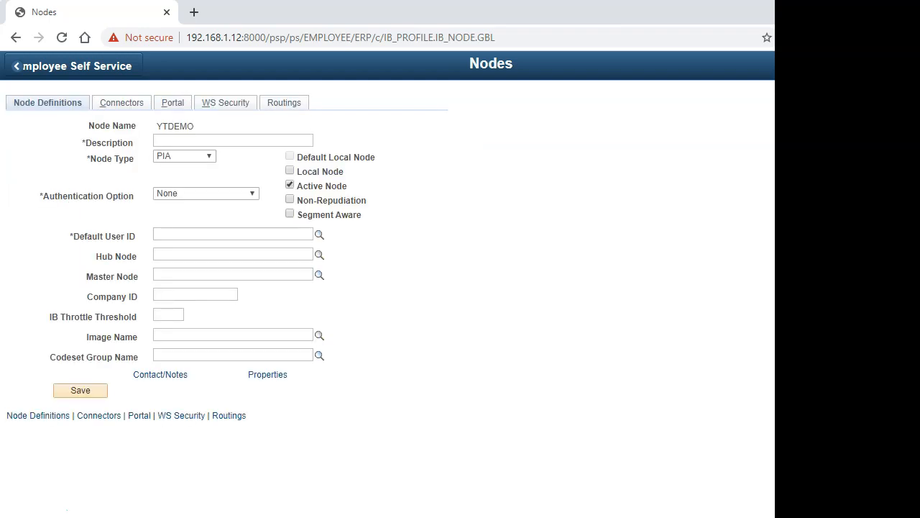
Describe the node as 'YouTube API Demo' and set its Node Type to External
click(233, 140)
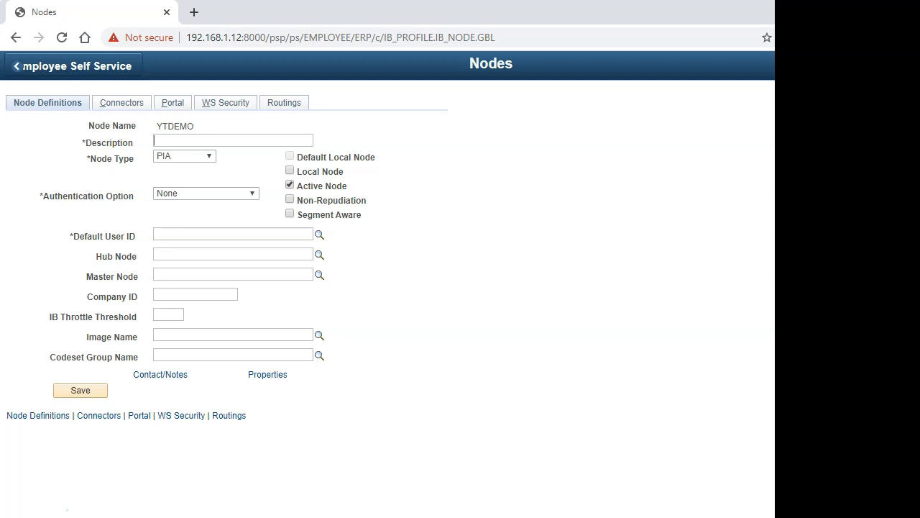
text(You)
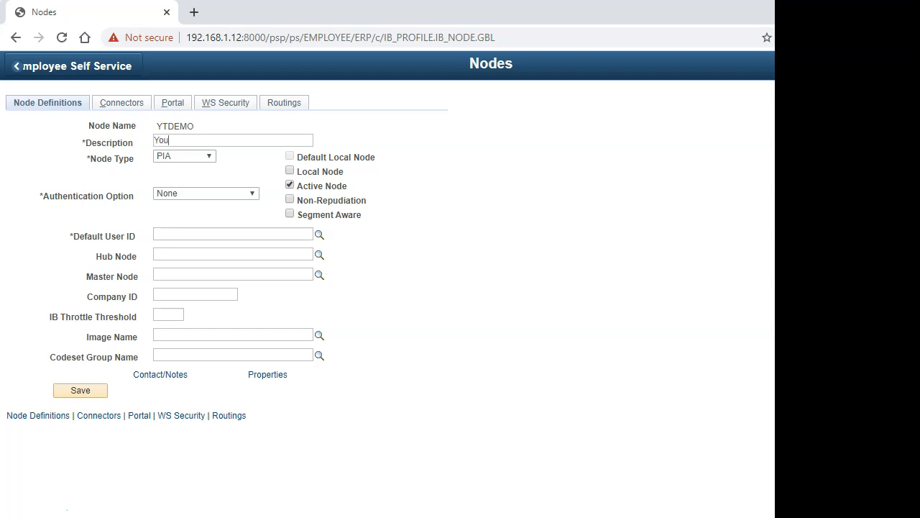
click(184, 155)
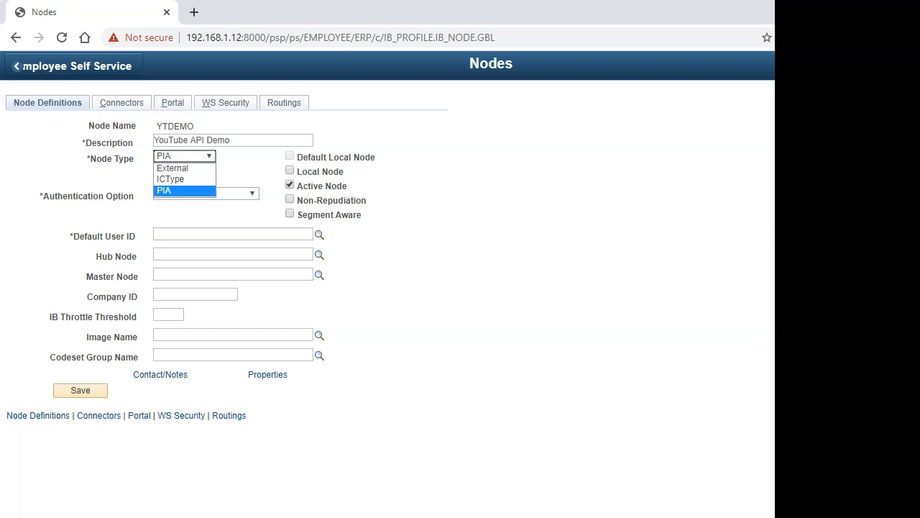
click(173, 166)
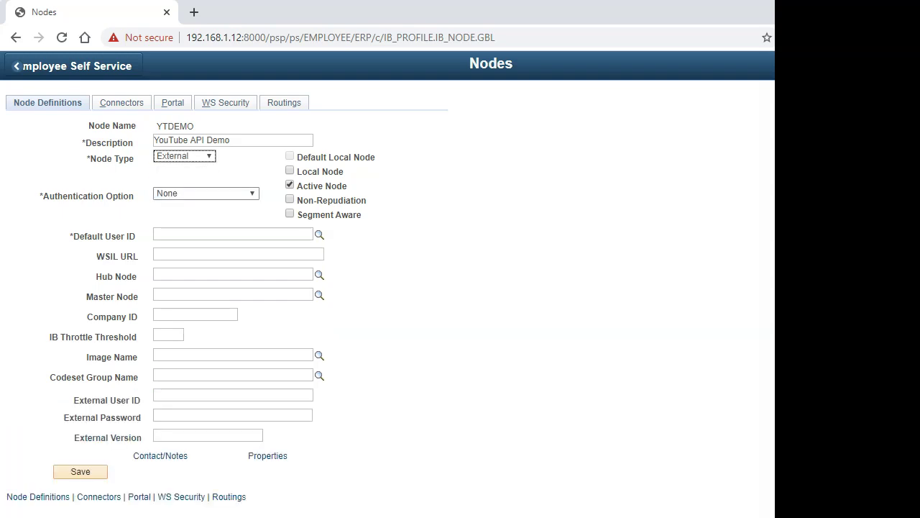
Set the Default User ID to VP1 and move to the connector settings
click(233, 233)
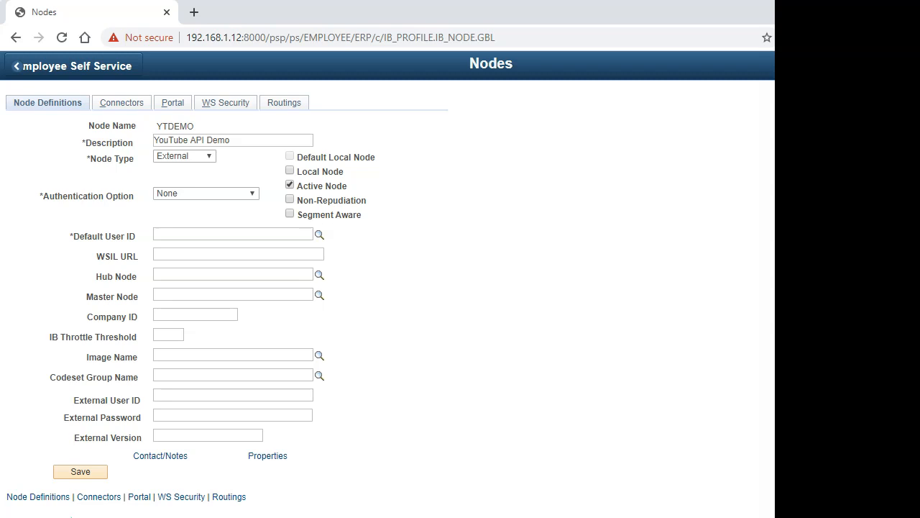
text(VP1)
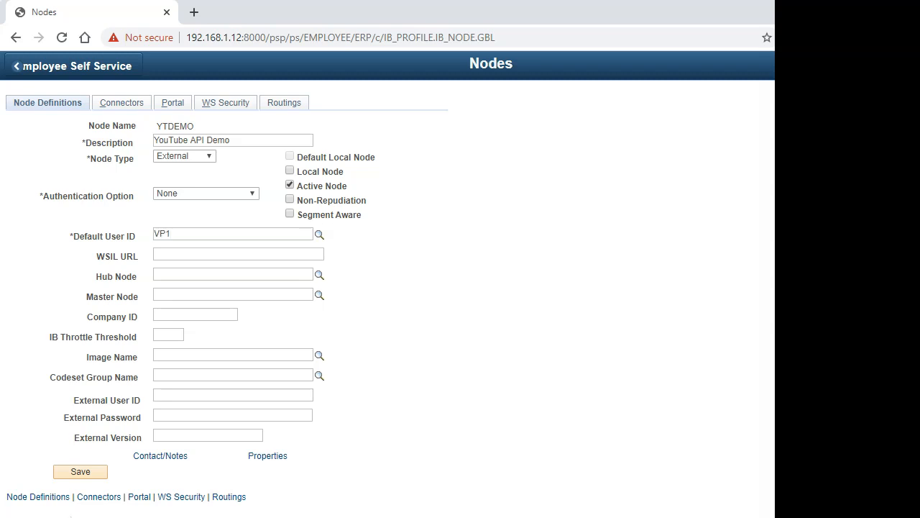
click(233, 233)
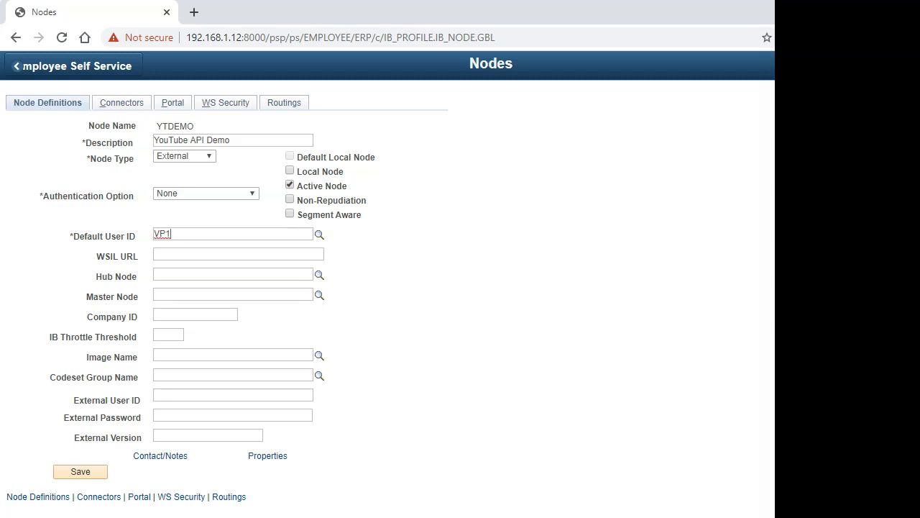
click(121, 102)
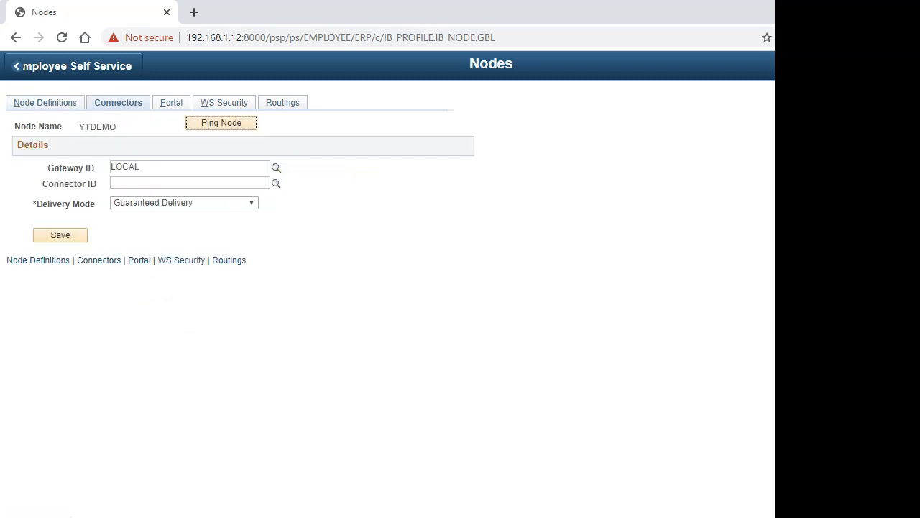
Set the Connector ID to HTTPTARGET and change the Method property from POST to GET
click(277, 184)
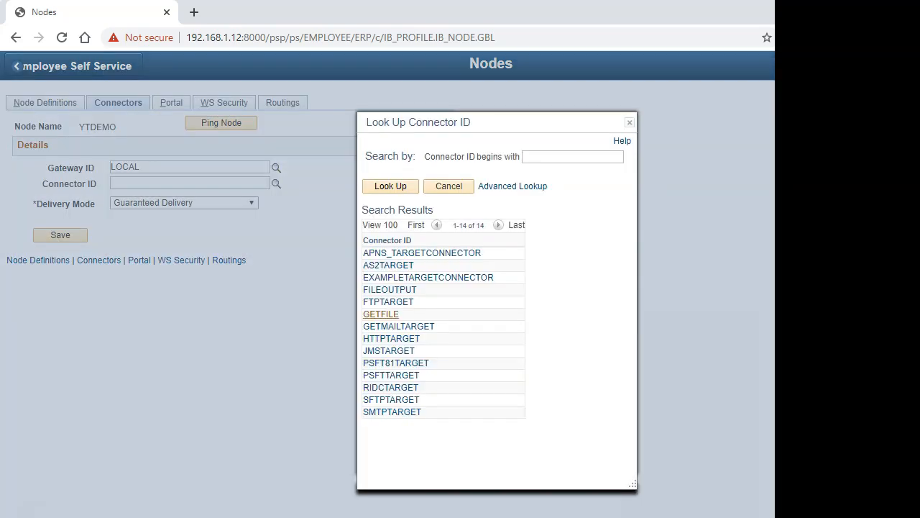
click(392, 338)
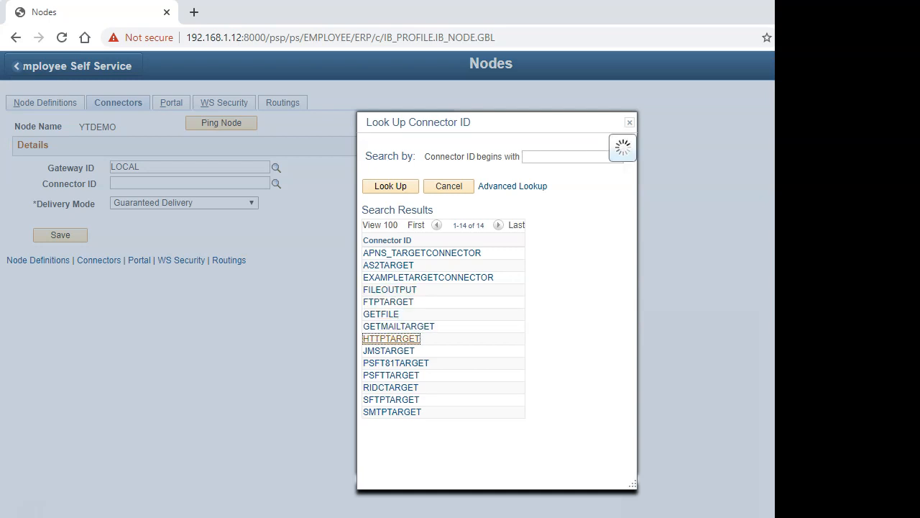
click(392, 338)
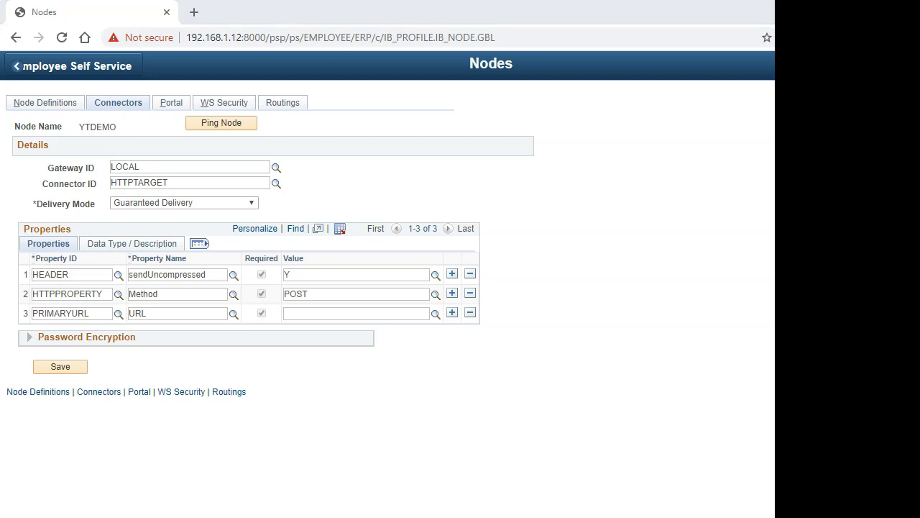
double_click(304, 293)
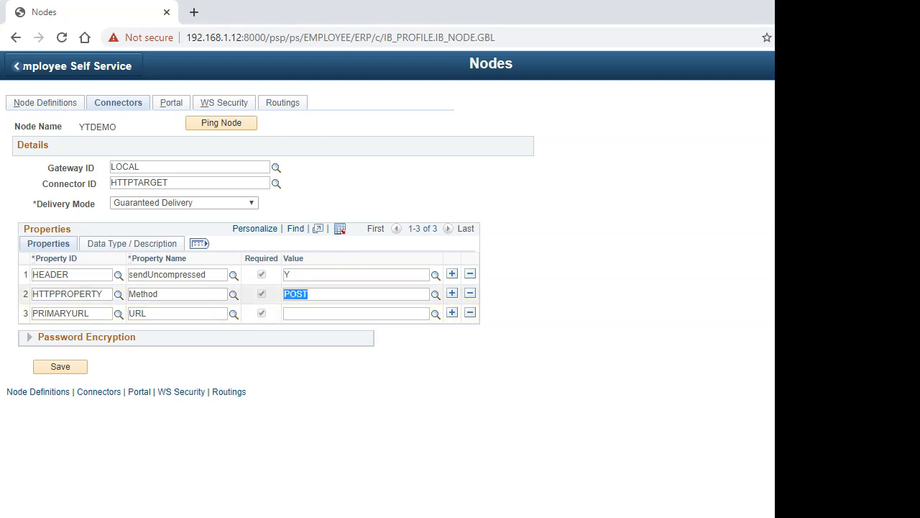
text(GET)
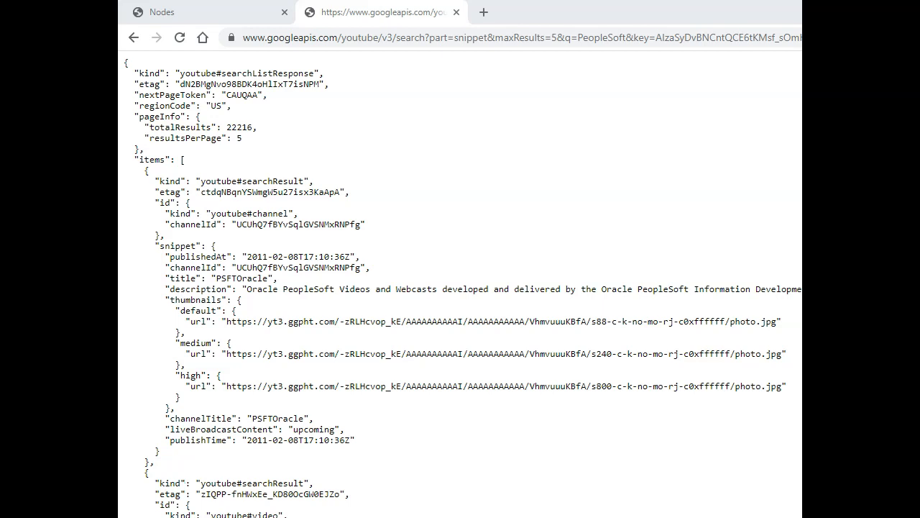
Select the googleapis YouTube search URL in the address bar for copying
click(181, 11)
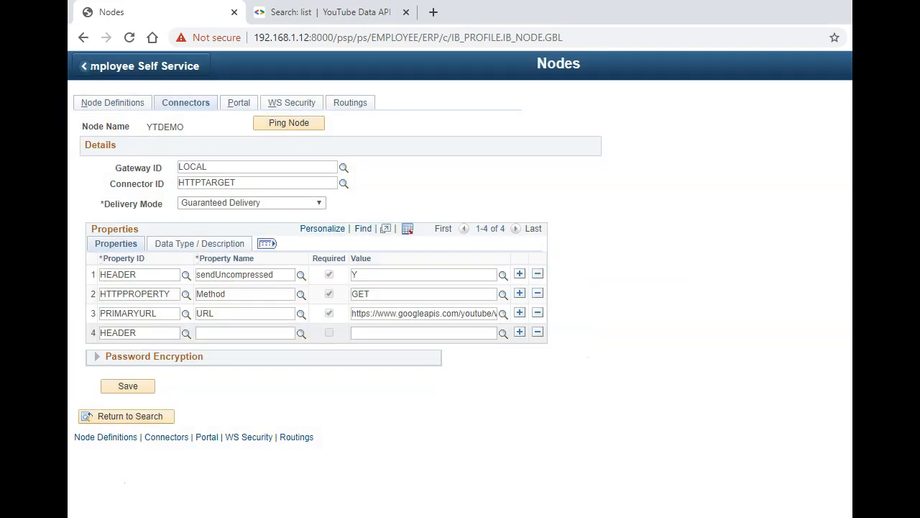
Add an SSLProtocols header of TLSv1.2, save, and ping the node, returning an external-system contact error
click(300, 334)
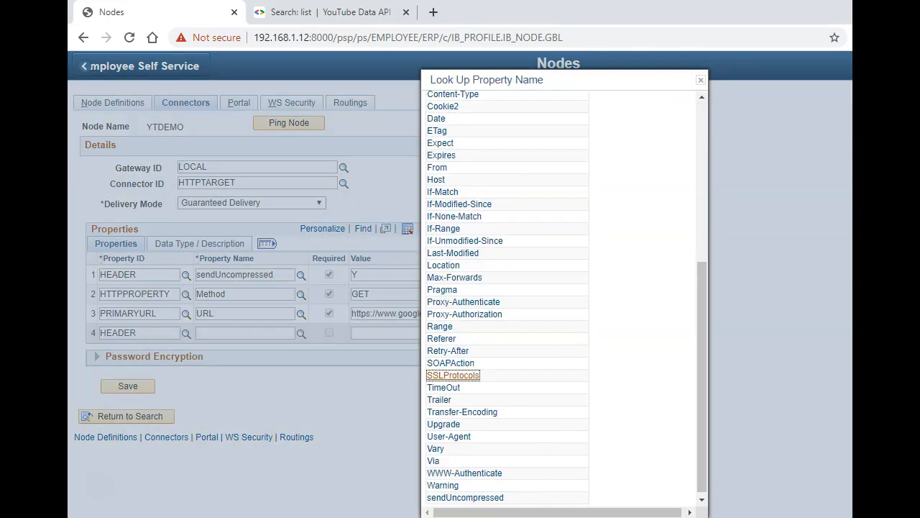
click(453, 374)
text(TLSv1.2)
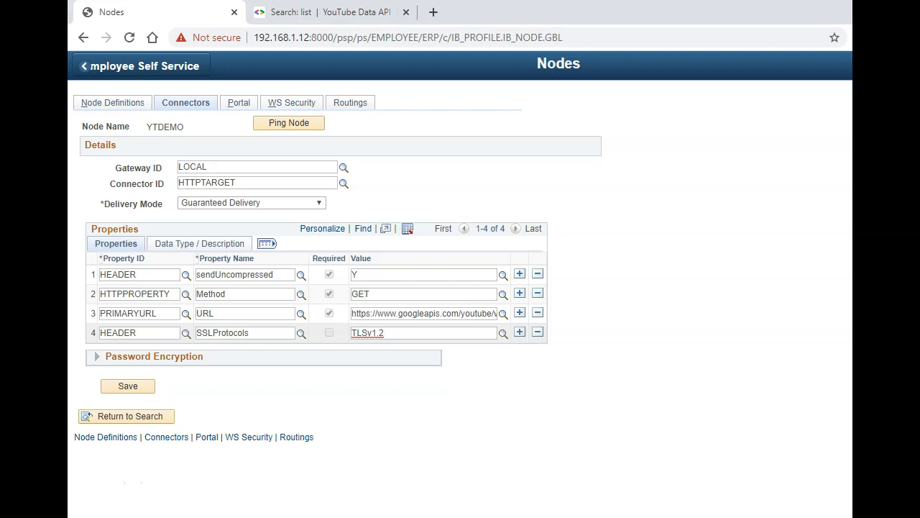
click(504, 334)
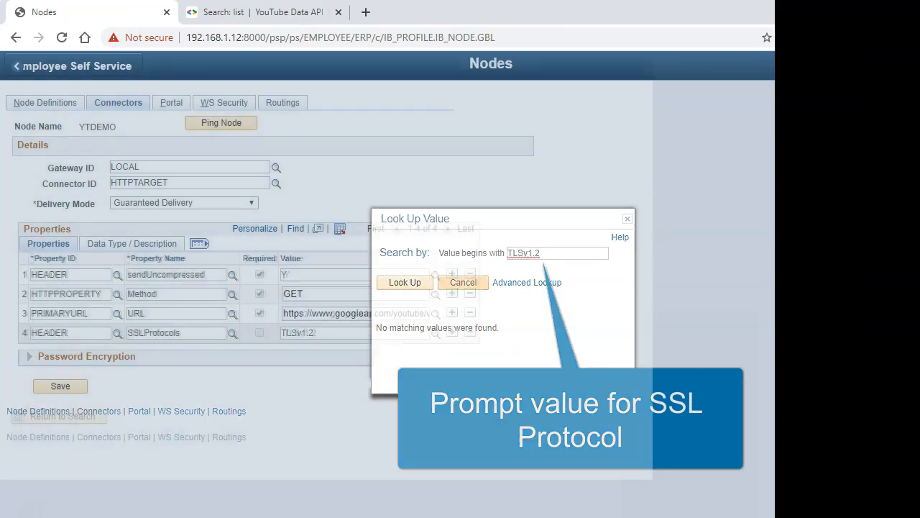
click(463, 282)
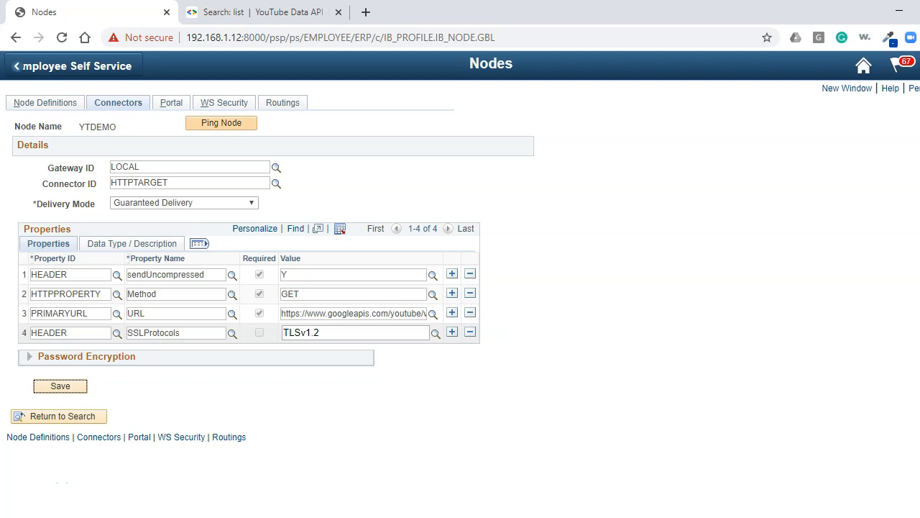
click(222, 122)
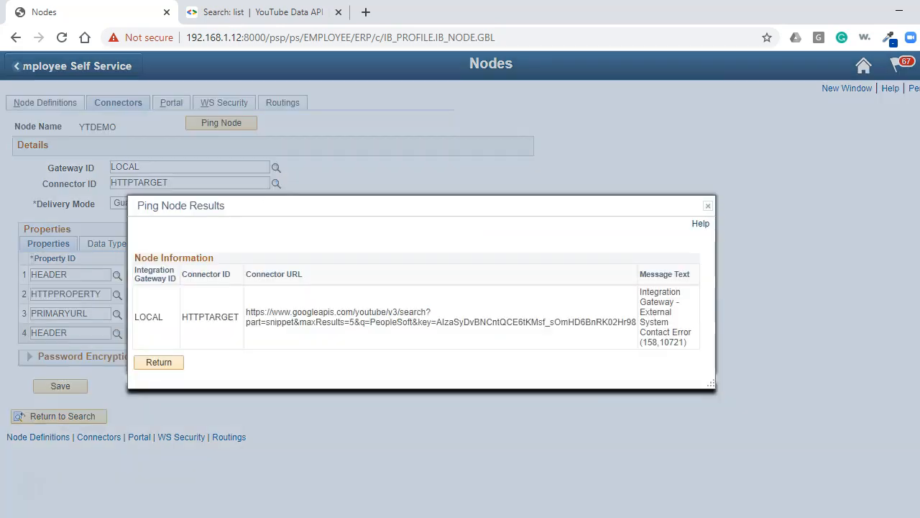